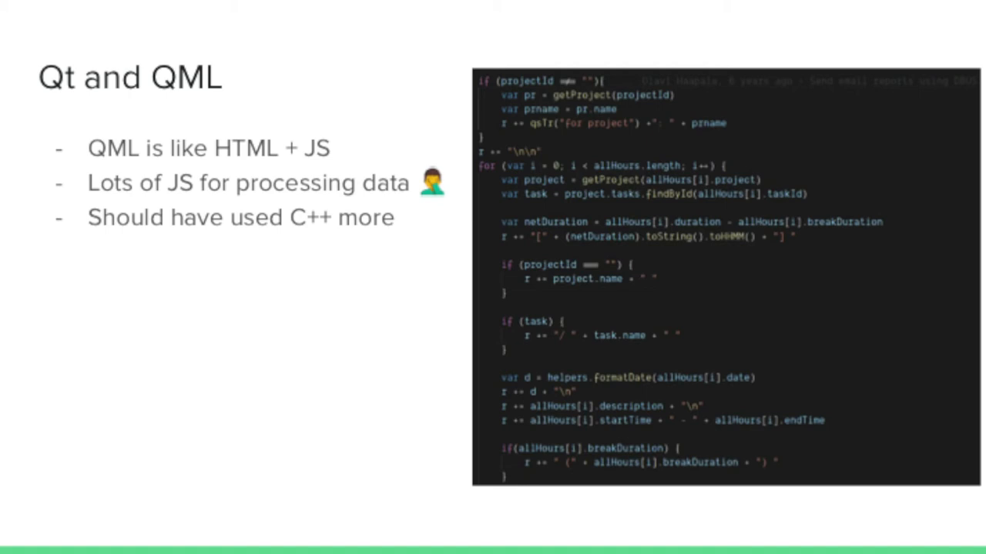
- Advance the presentation to the Backwards Compatibility slide with its database-upgrade code screenshot
key("Right")
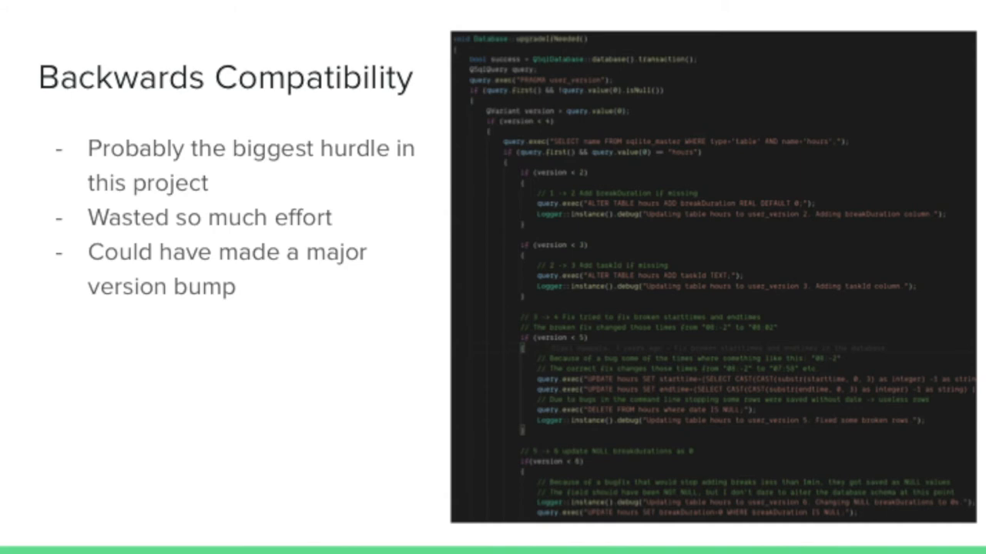